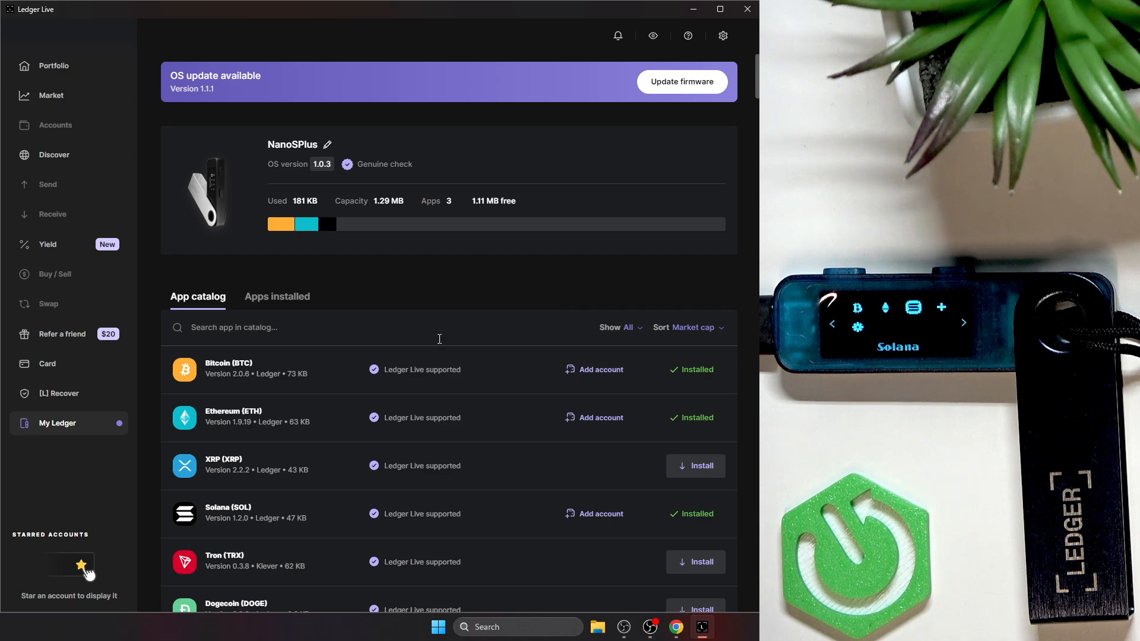
pyautogui.moveTo(433, 349)
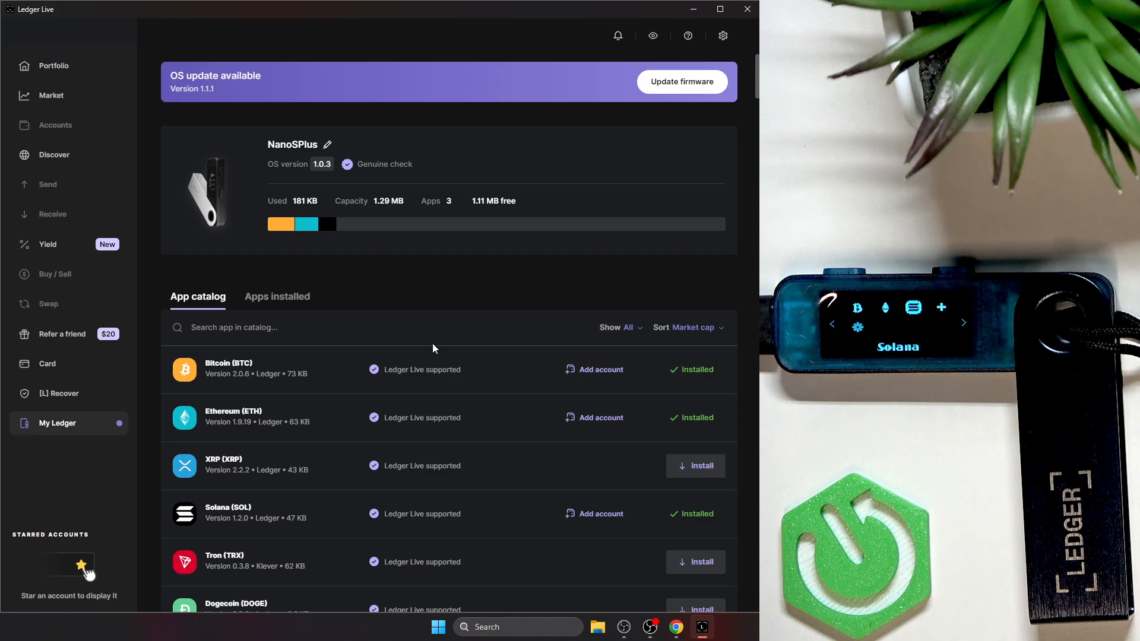
pyautogui.moveTo(413, 356)
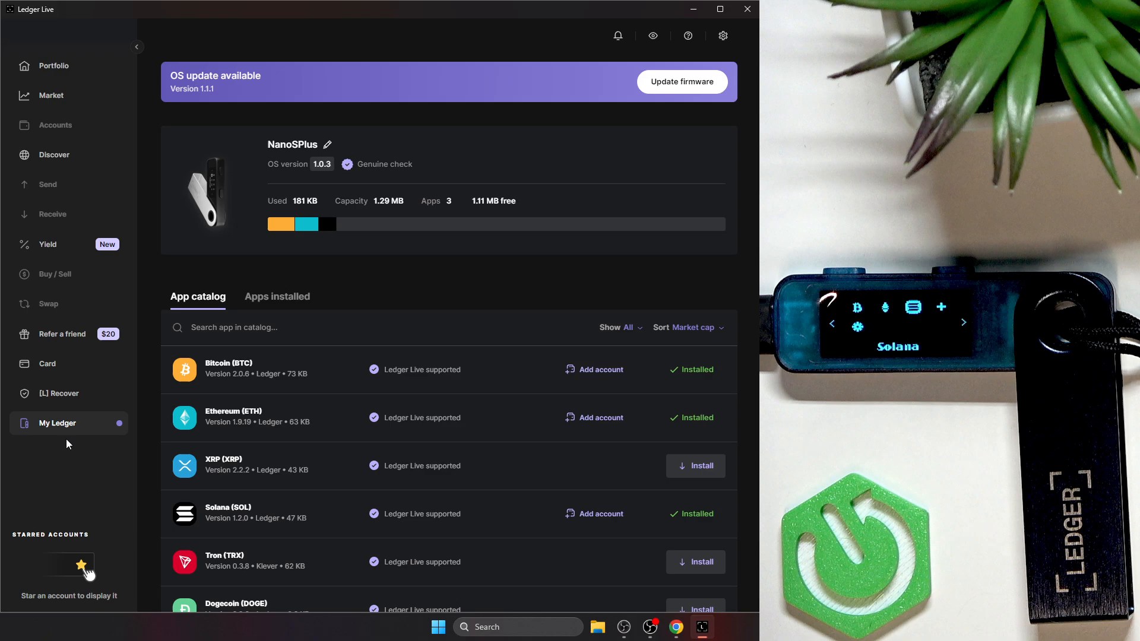
pyautogui.moveTo(69, 429)
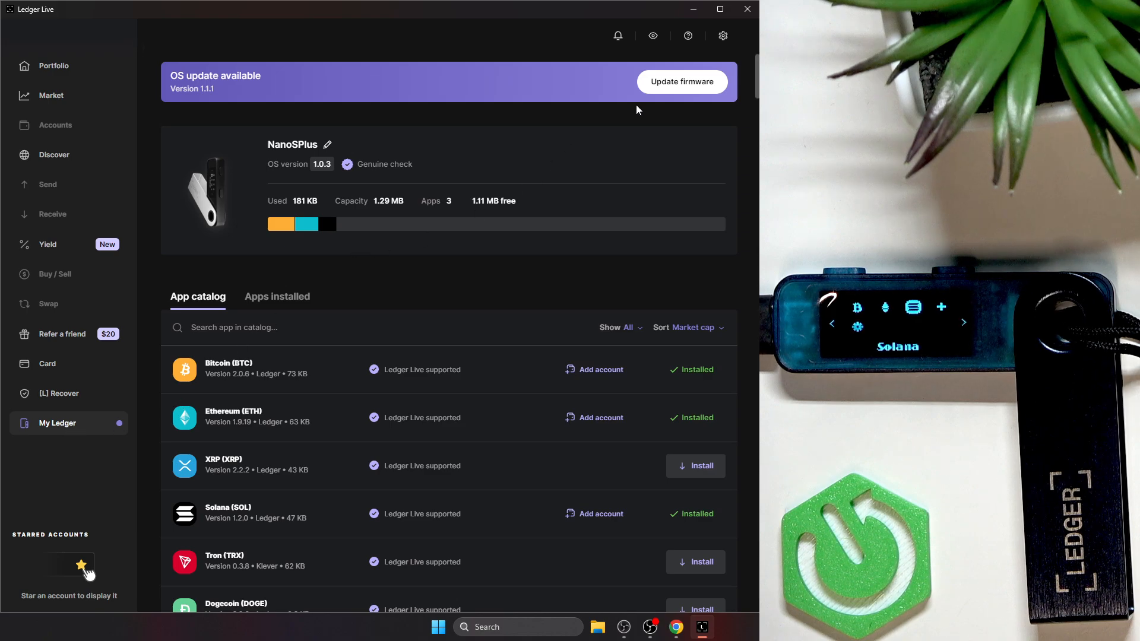
# - Show the Nano S Plus OS 1.1.1 update details from the My Ledger banner
pyautogui.click(681, 82)
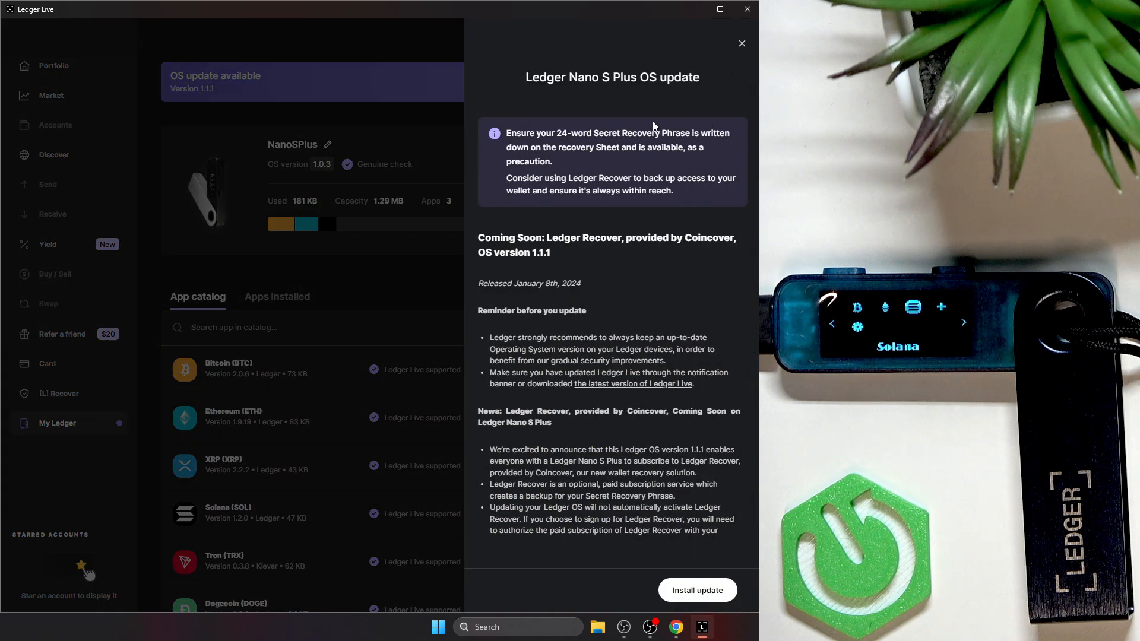
pyautogui.moveTo(402, 110)
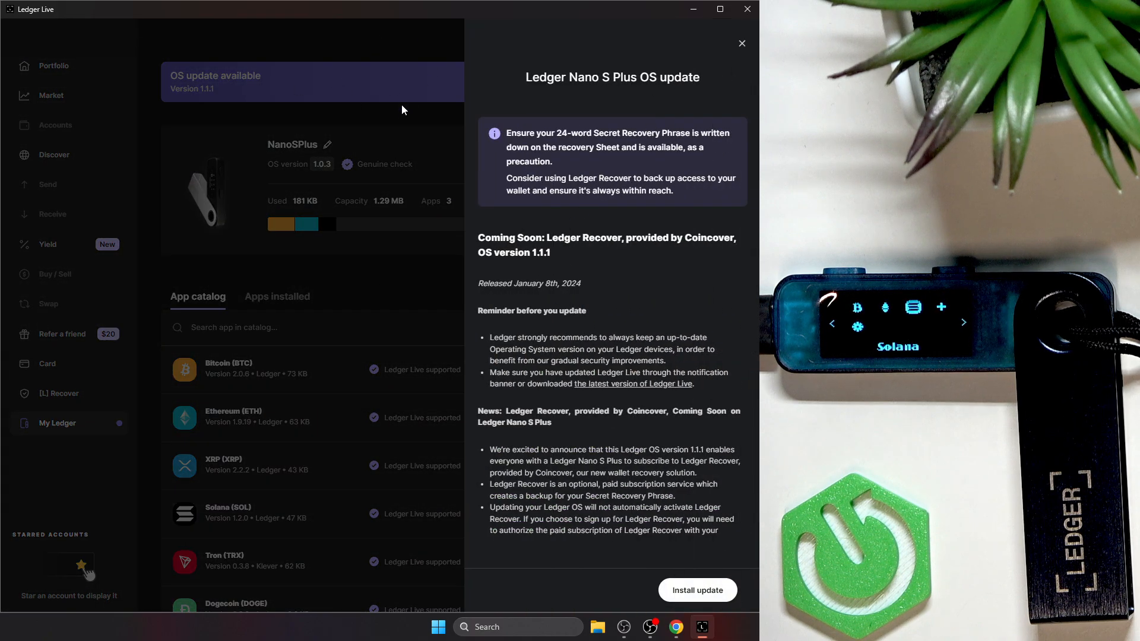
pyautogui.moveTo(722, 587)
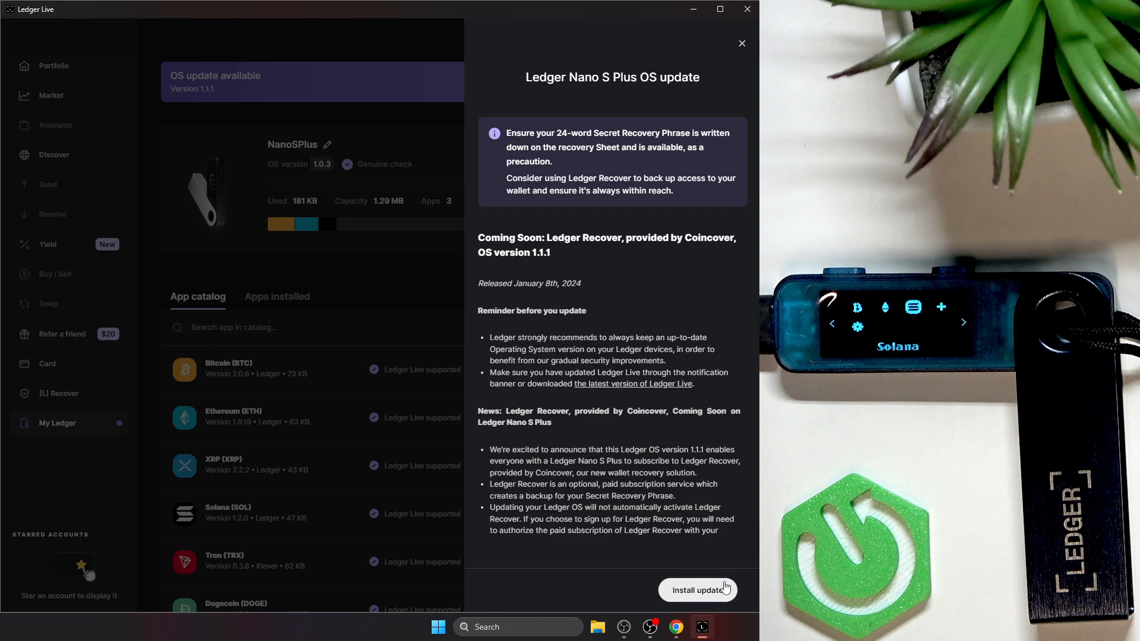
# - Install the OS 1.1.1 update and let device settings restore
pyautogui.click(696, 590)
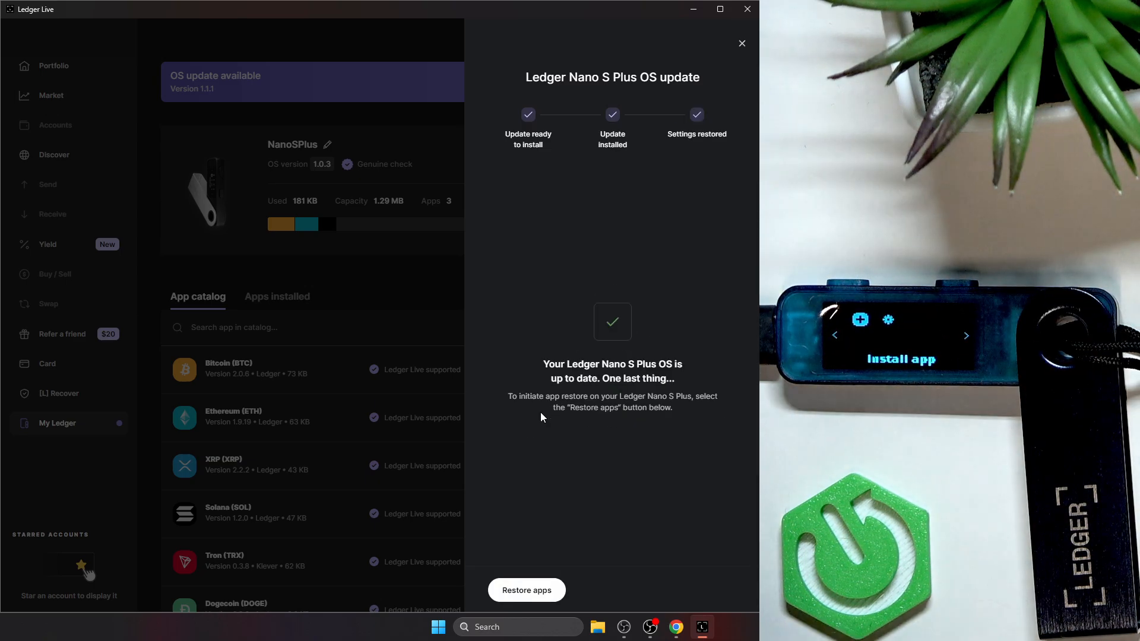
pyautogui.moveTo(550, 535)
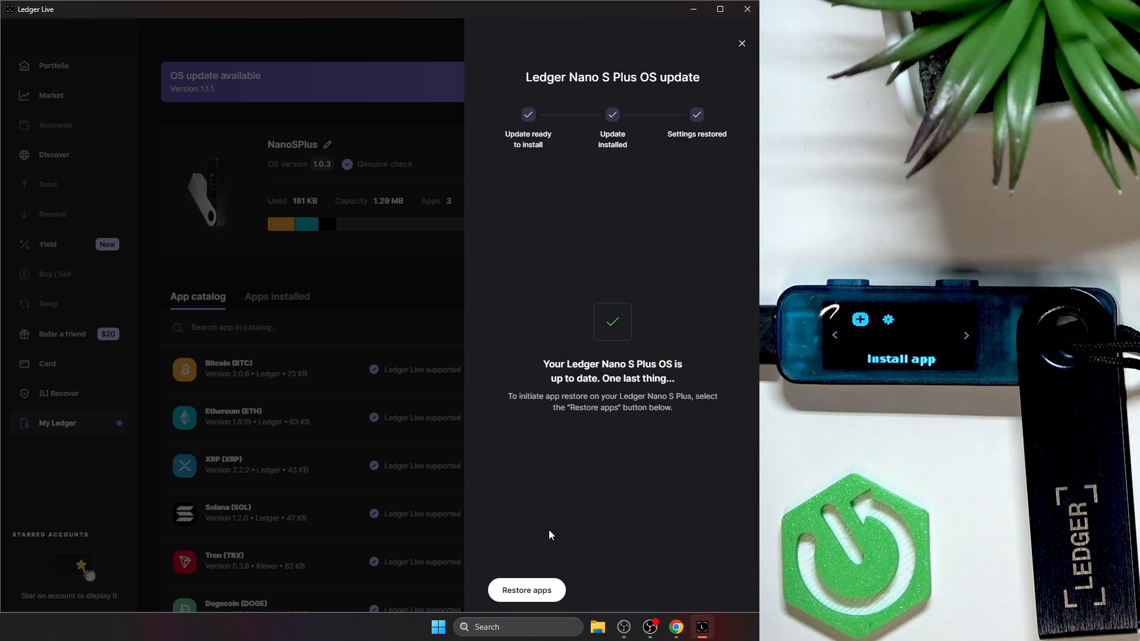
pyautogui.moveTo(526, 589)
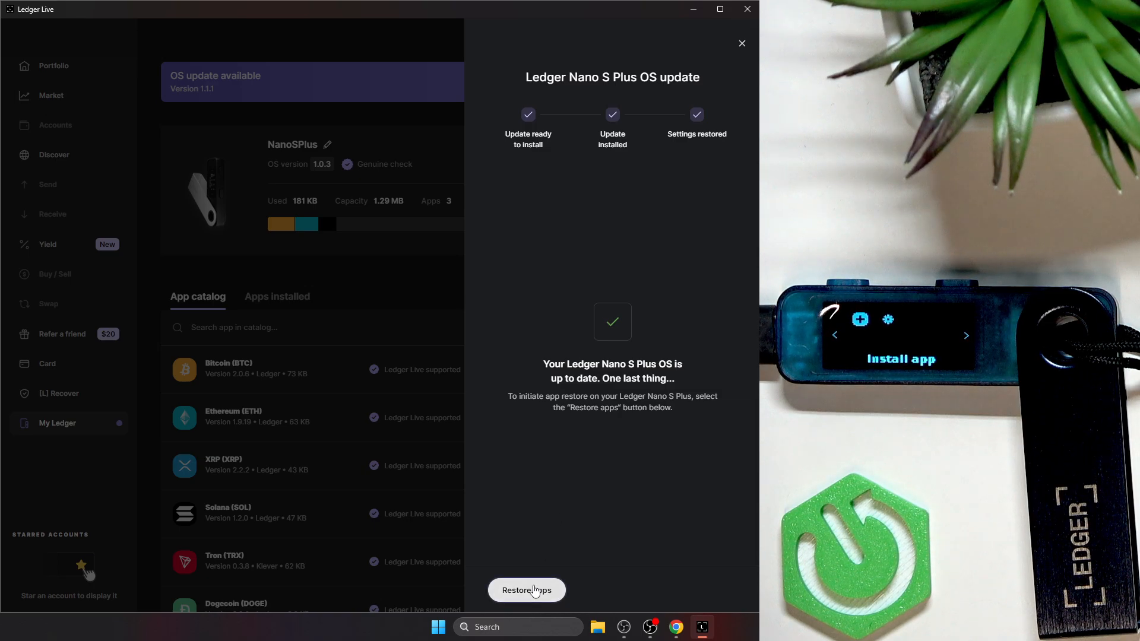
# - Reinstall the previous Bitcoin, Ethereum and Solana apps onto the updated device
pyautogui.click(525, 590)
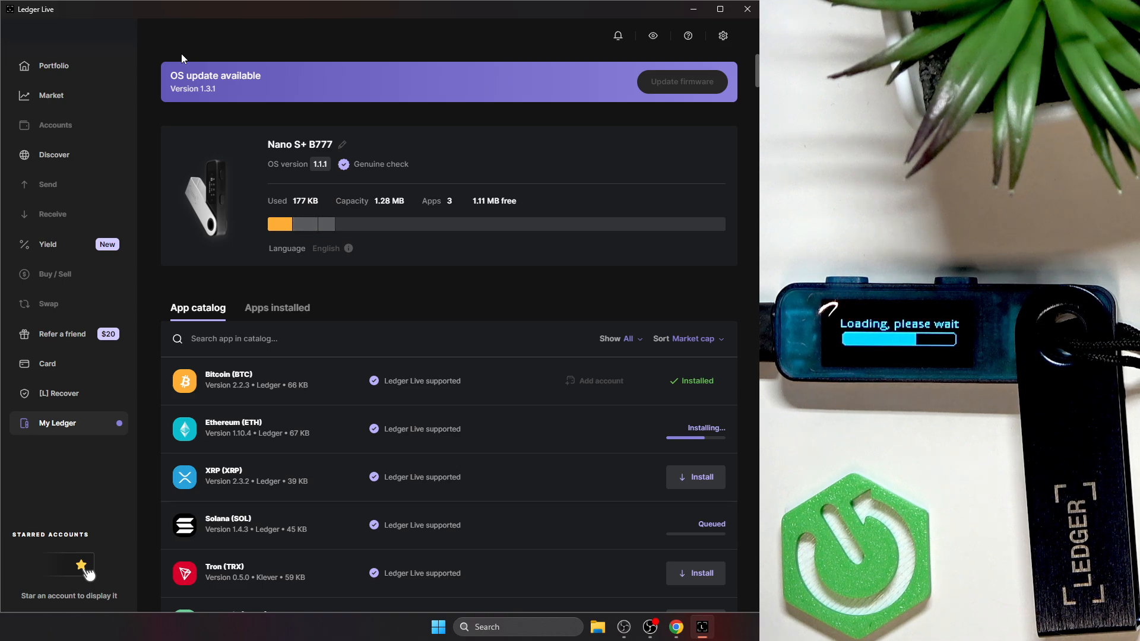
pyautogui.moveTo(211, 68)
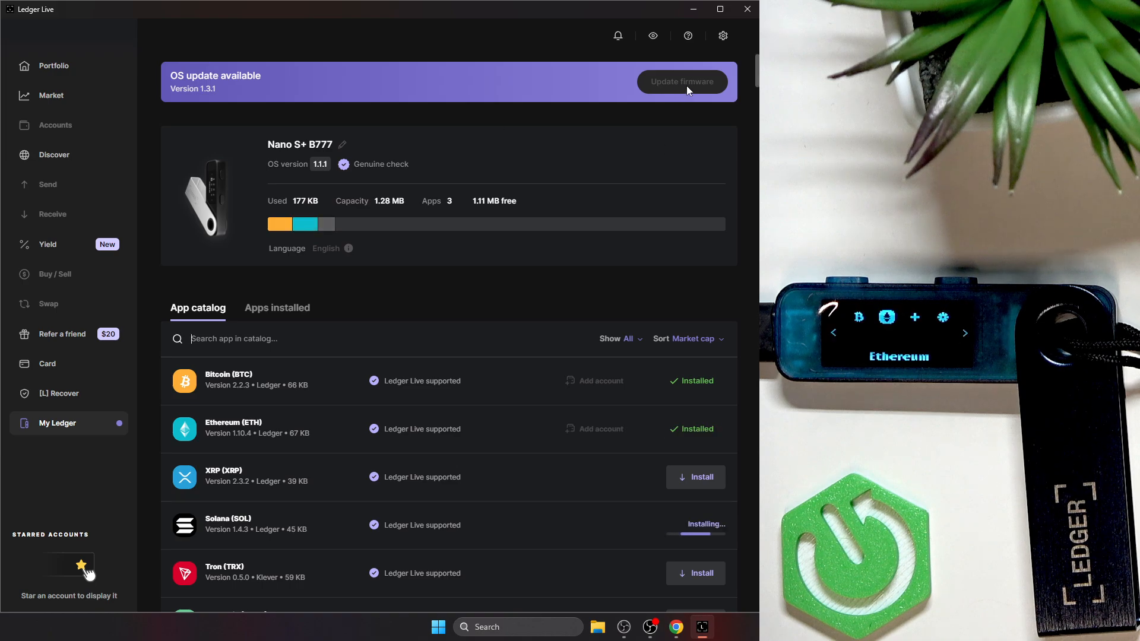
pyautogui.moveTo(582, 560)
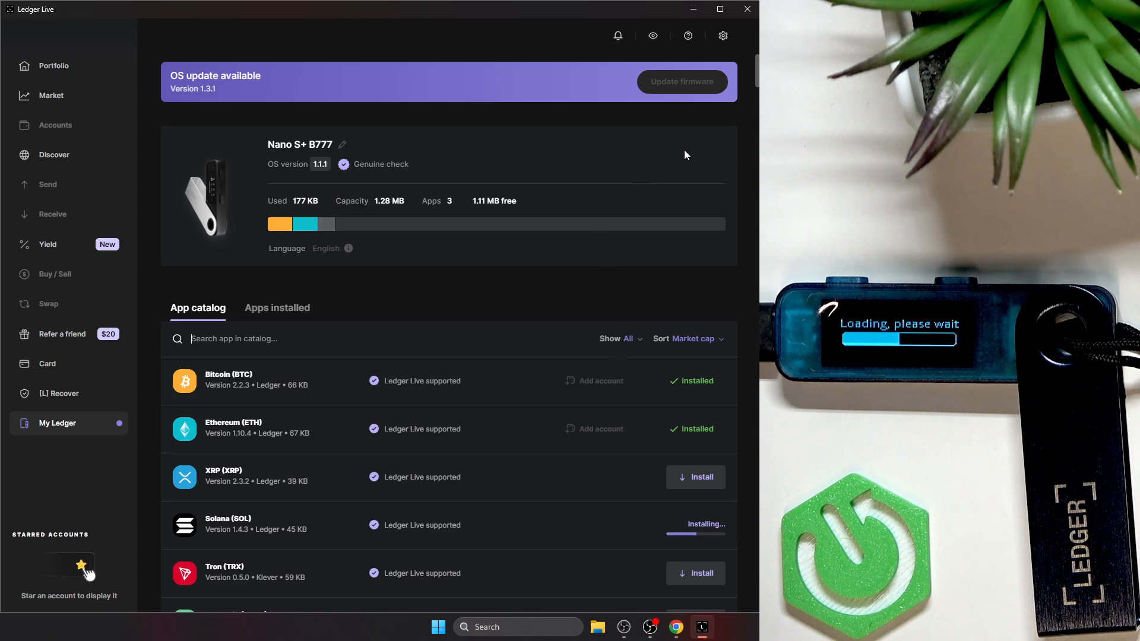
pyautogui.moveTo(683, 82)
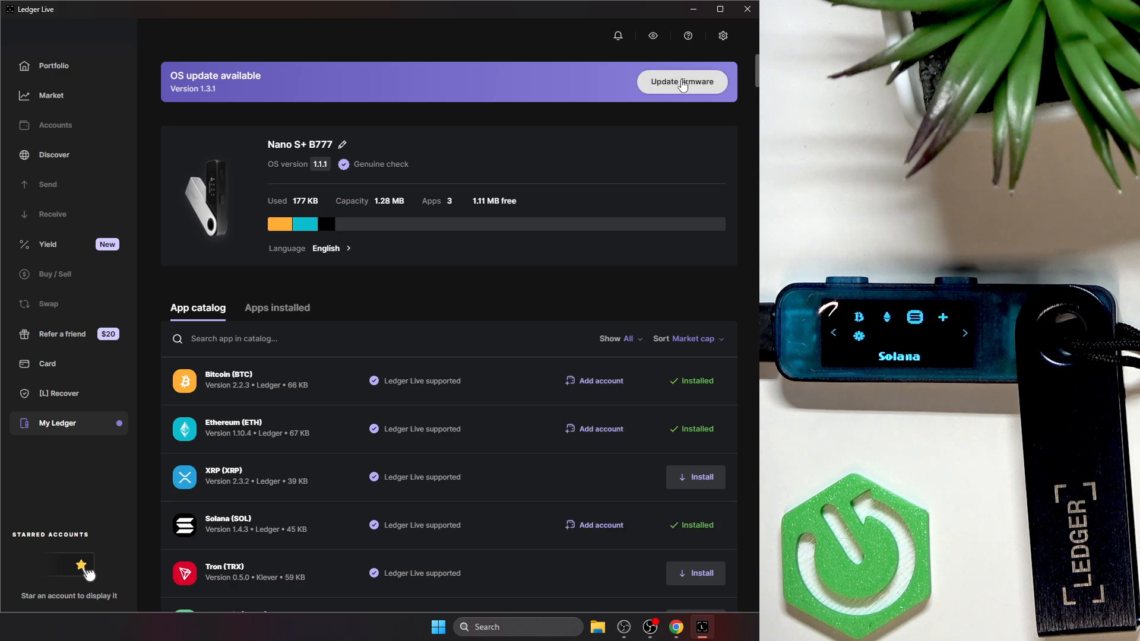
# - Open the OS 1.3.1 update details and begin its installation
pyautogui.click(681, 81)
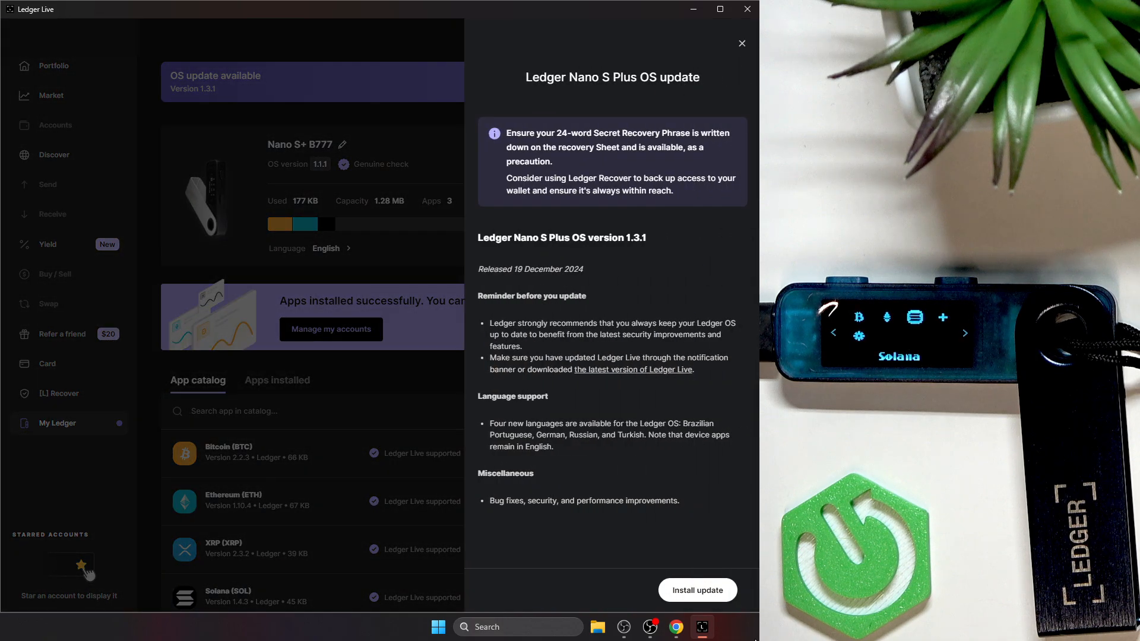
pyautogui.click(696, 589)
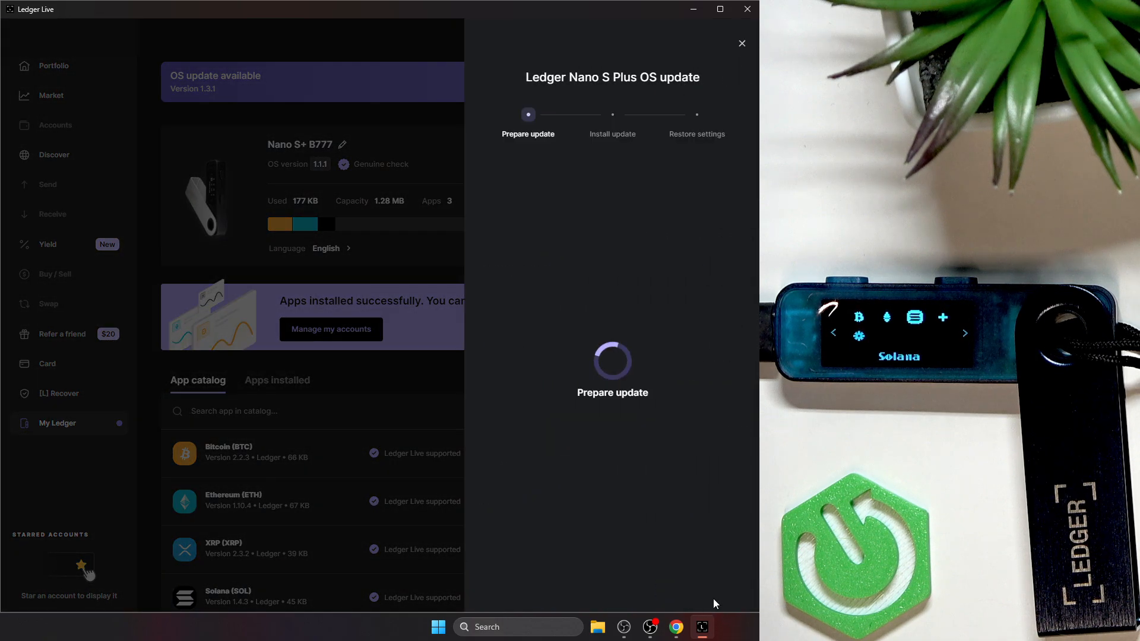